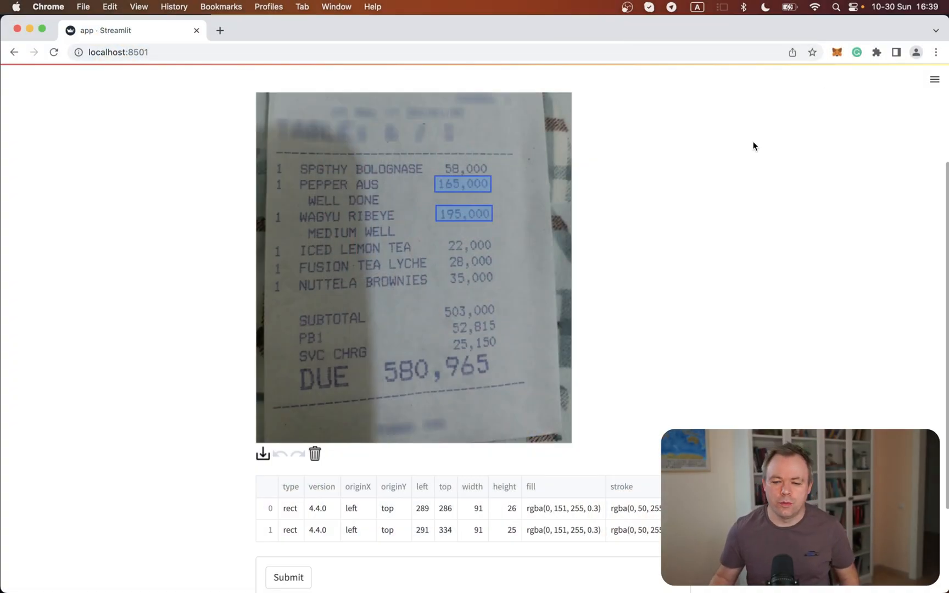
mouse_move(745, 156)
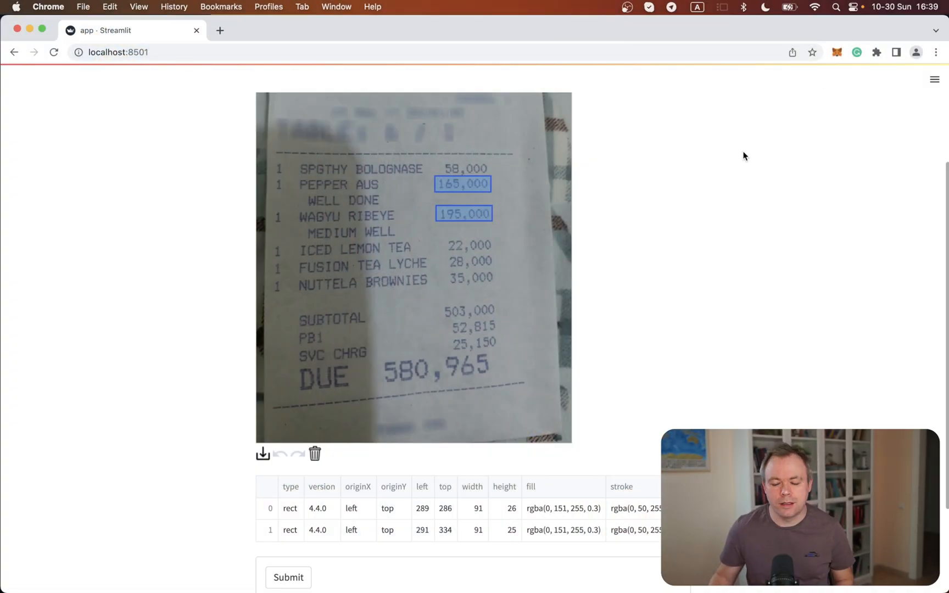
mouse_move(744, 156)
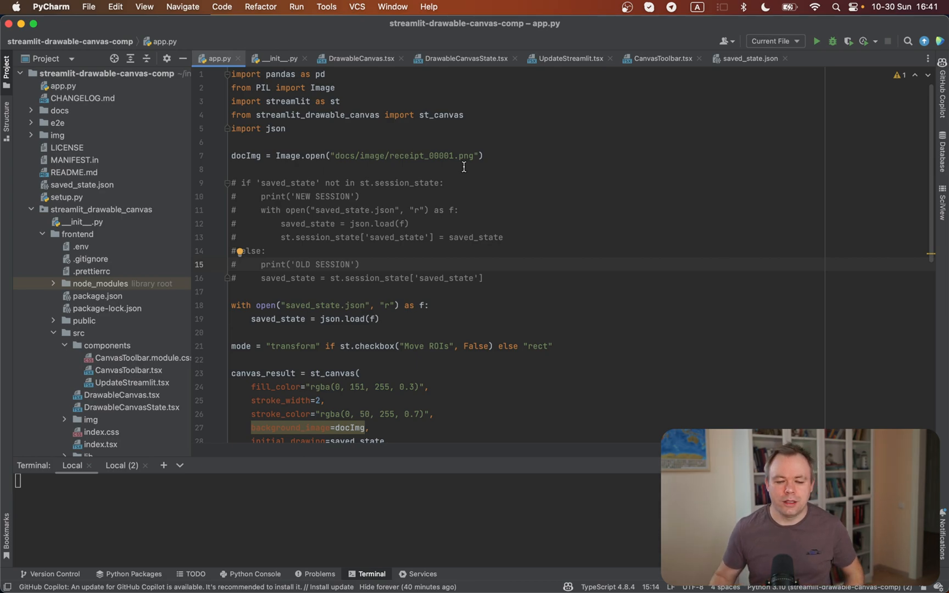
scroll("down", 3)
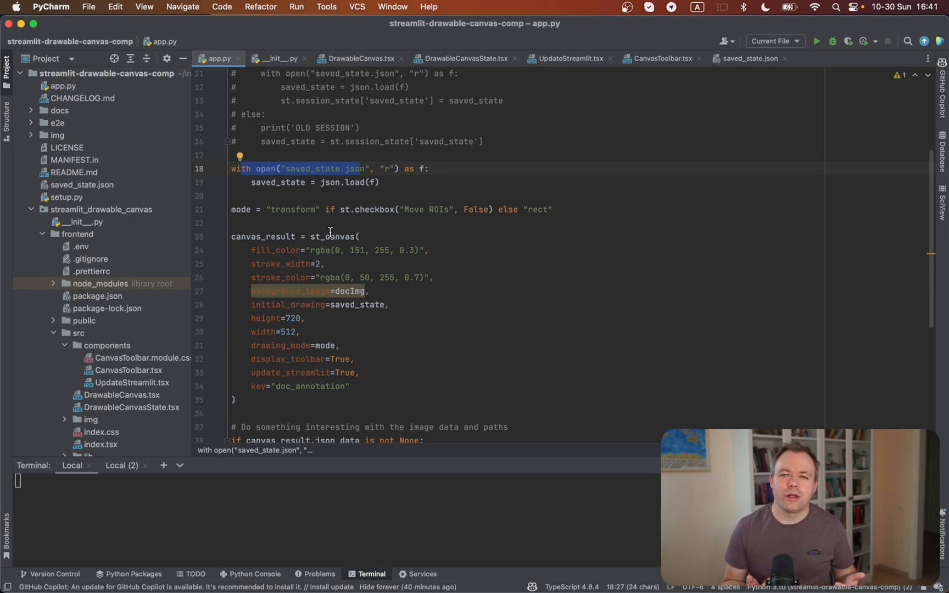
scroll("up", 3)
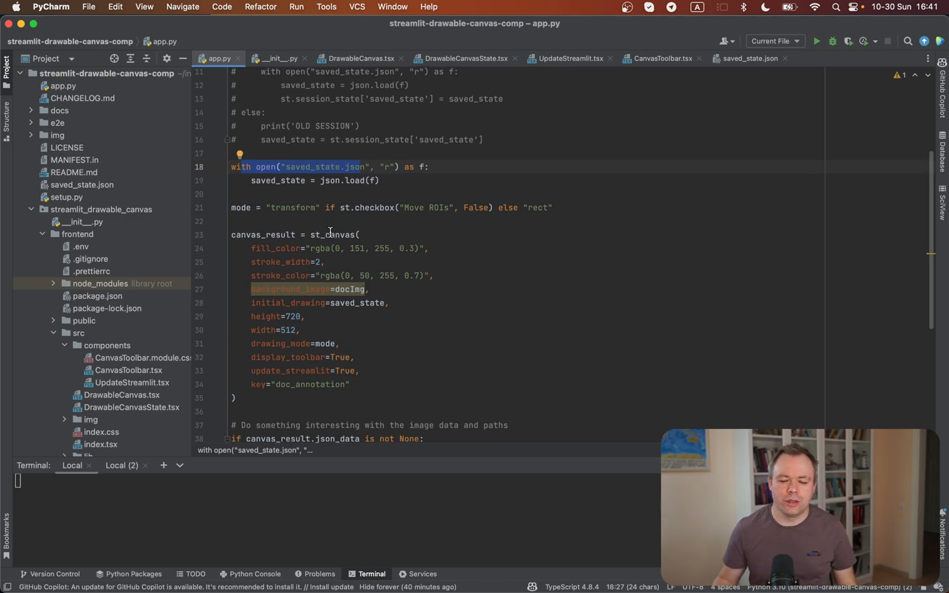
scroll("down", 3)
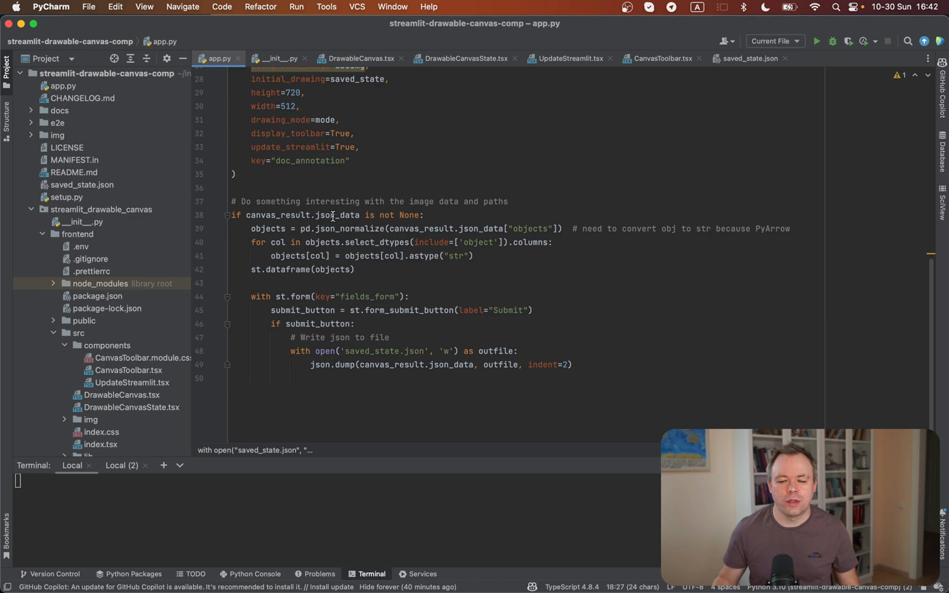
scroll("up", 3)
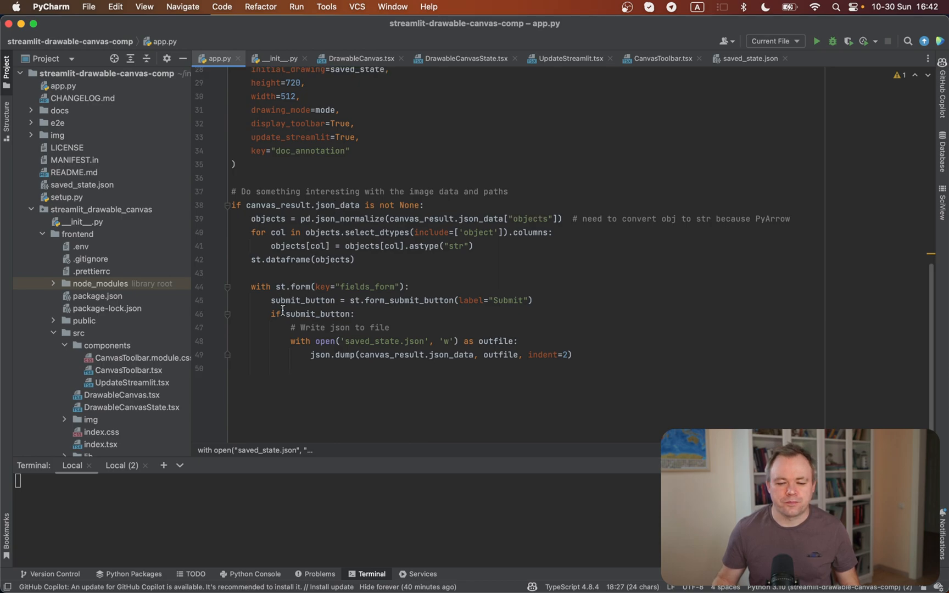
mouse_move(516, 307)
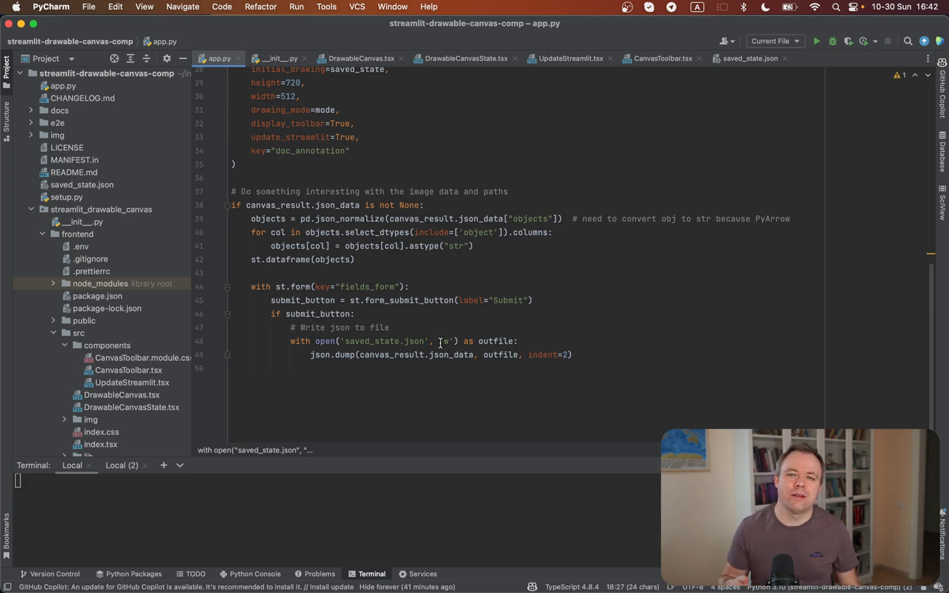
scroll("up", 3)
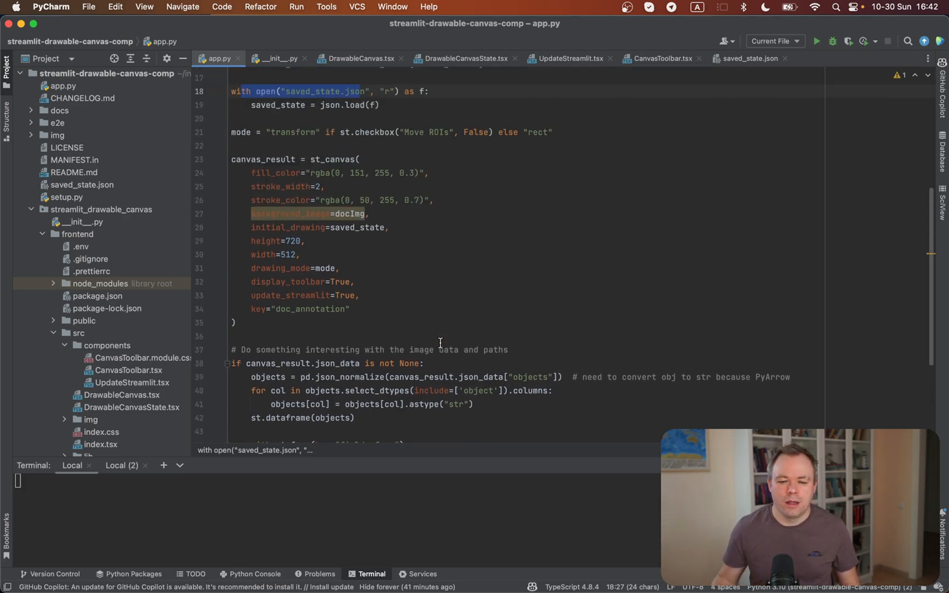
scroll("down", 3)
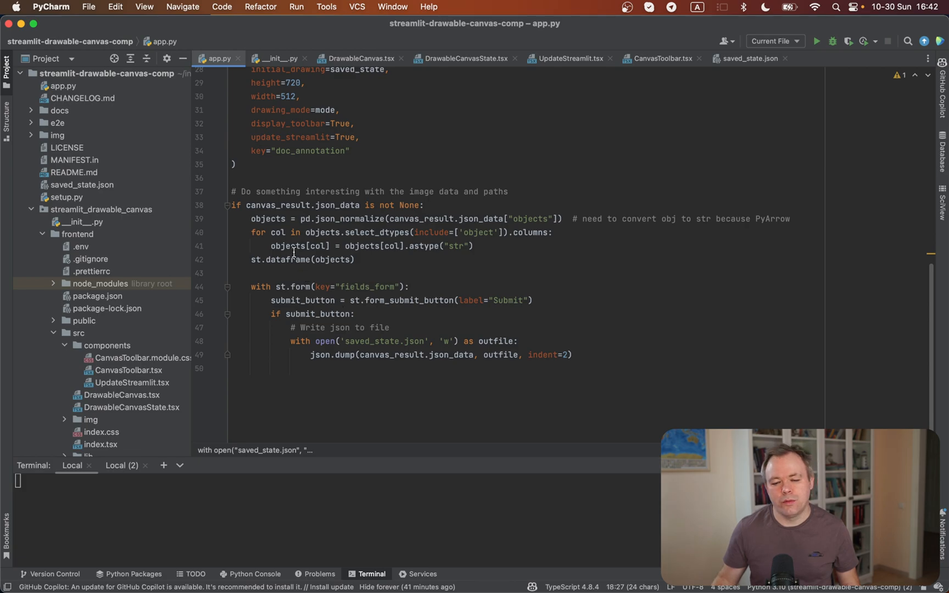
mouse_move(314, 340)
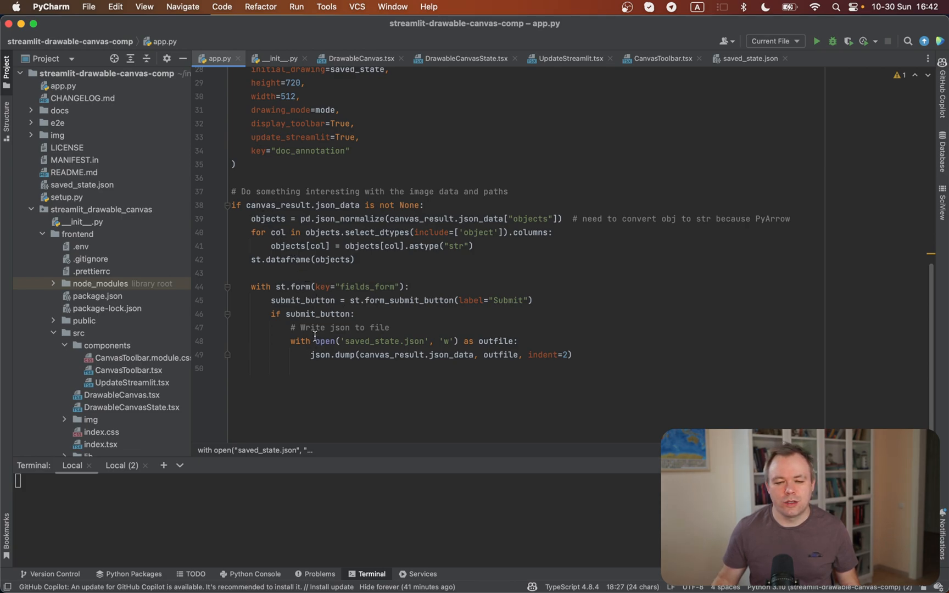
scroll("up", 3)
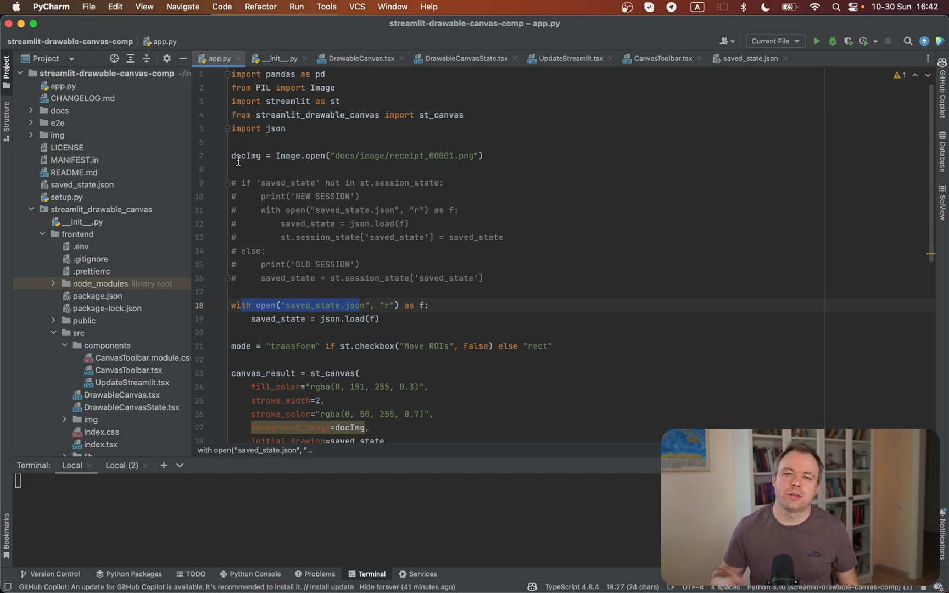
mouse_move(241, 150)
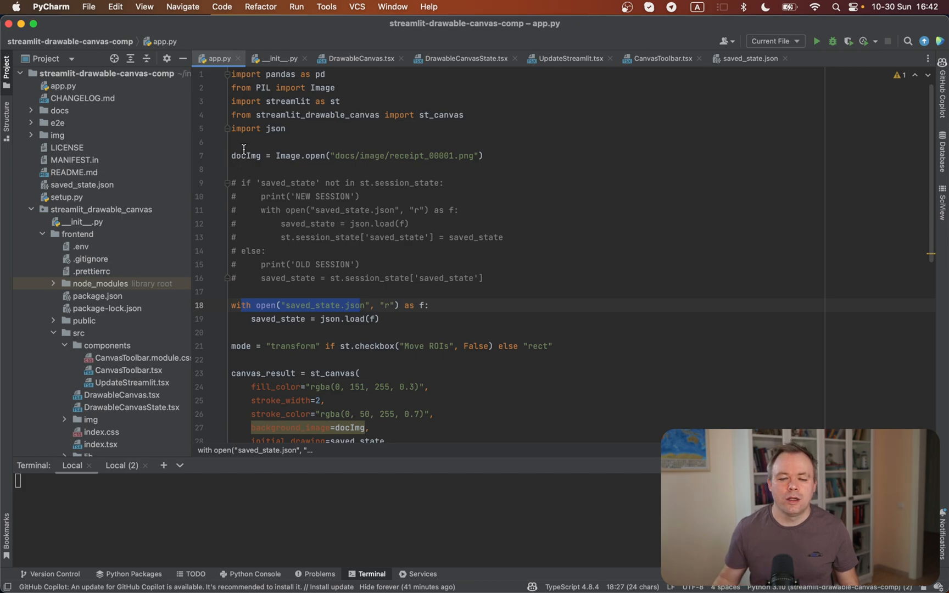
left_click(460, 155)
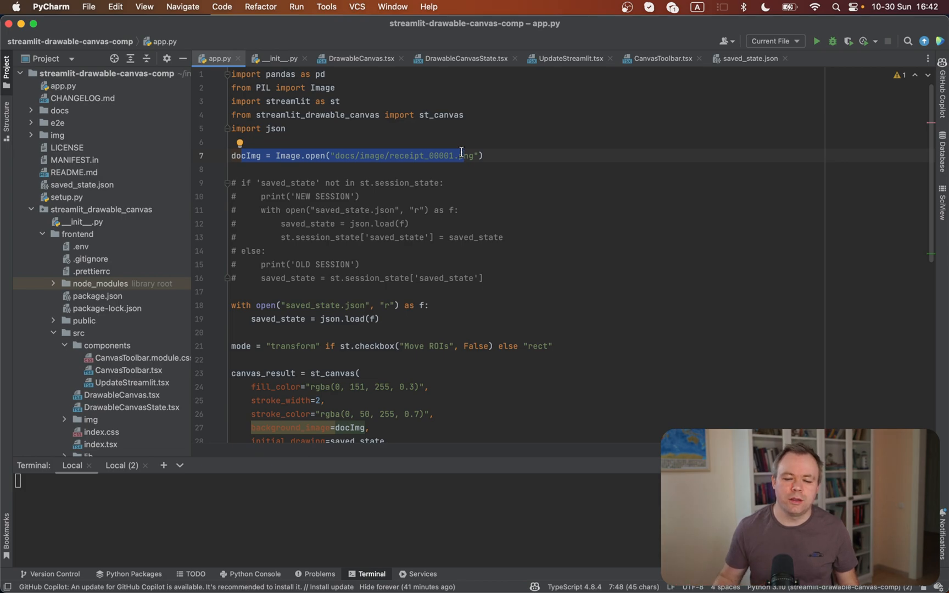
scroll("down", 3)
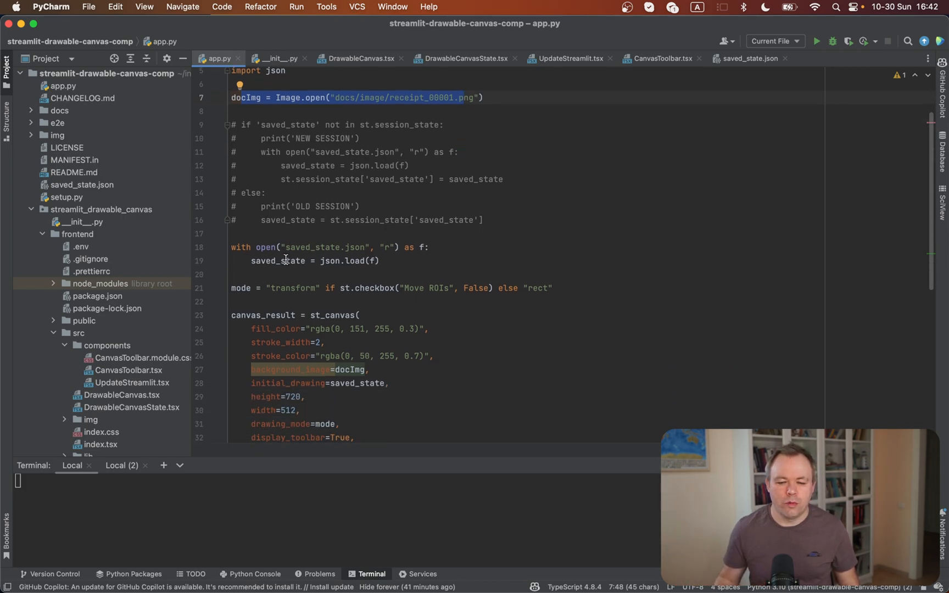
scroll("down", 3)
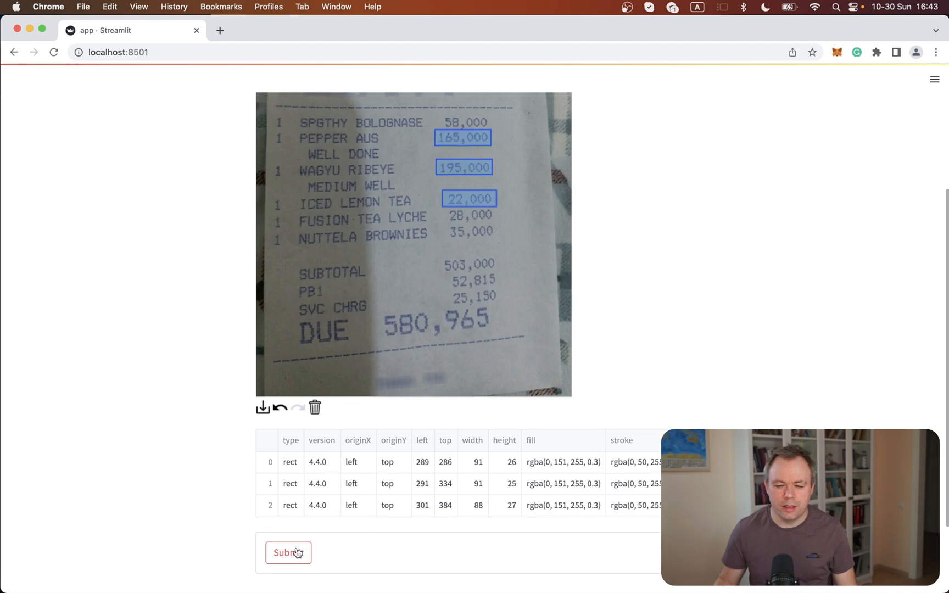
Step: Submit the three boxed price labels, including 22,000, and let the app rerun
left_click(288, 552)
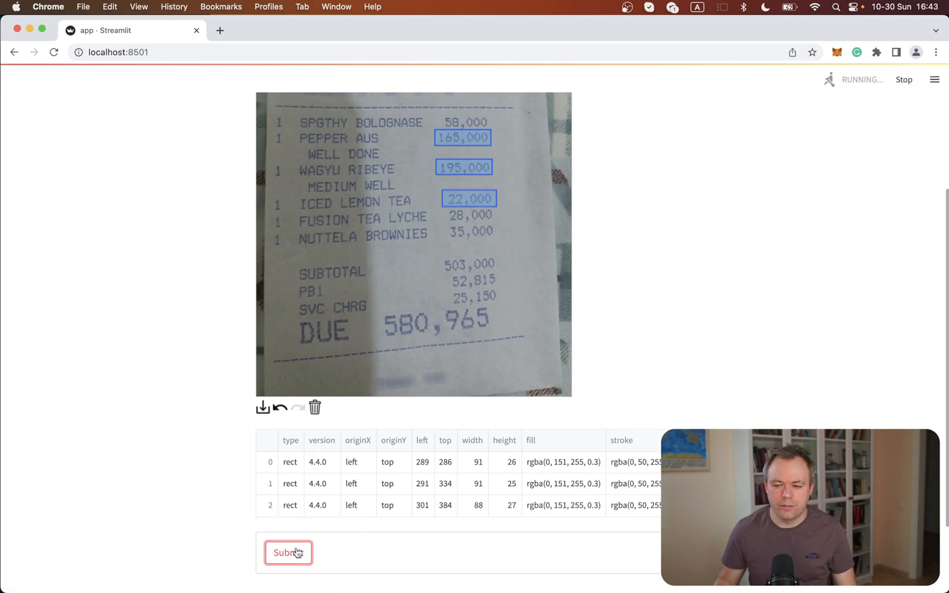
left_click(289, 553)
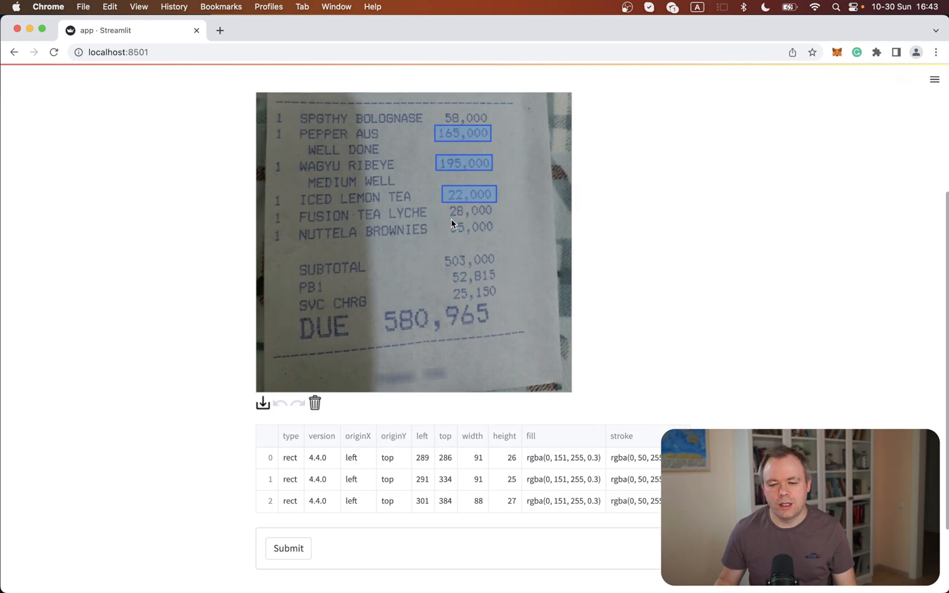
mouse_move(471, 230)
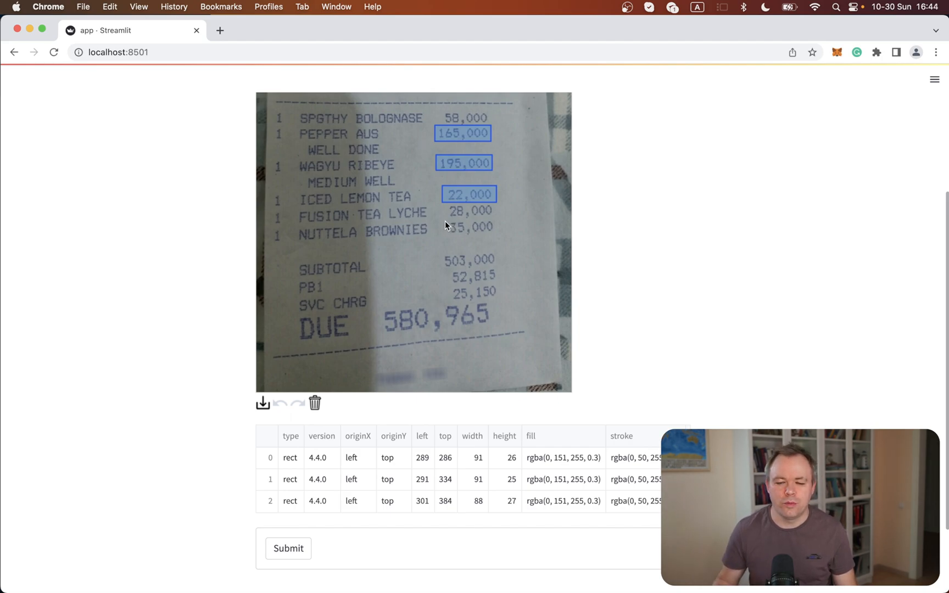
mouse_move(52, 74)
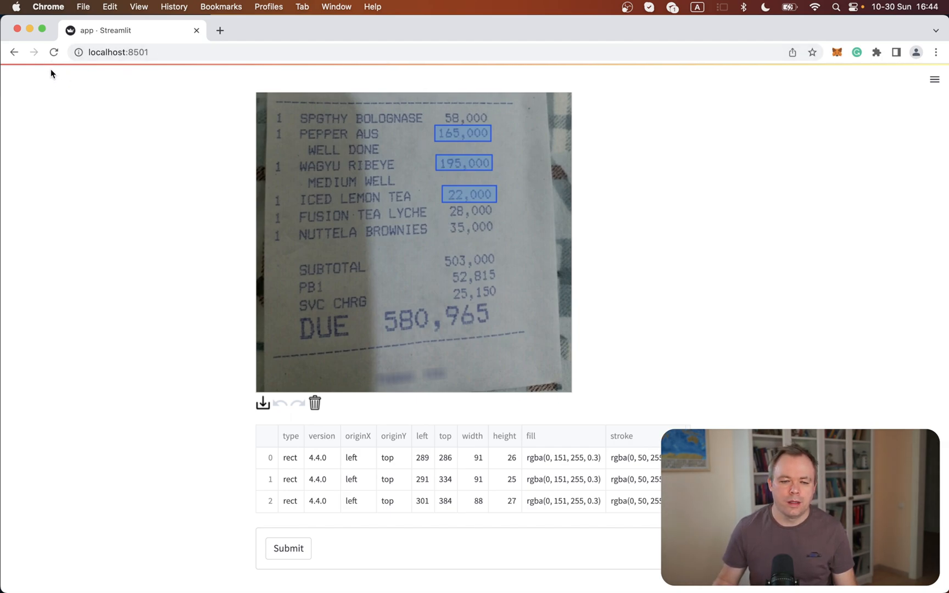
mouse_move(54, 52)
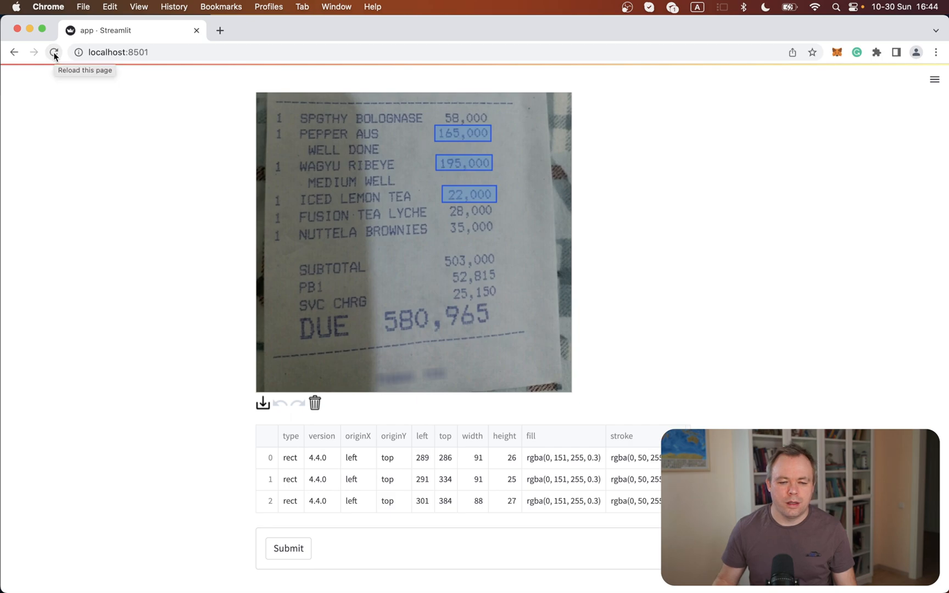
Step: Reload the localhost:8501 labeling page to test whether the three price boxes persist
left_click(54, 52)
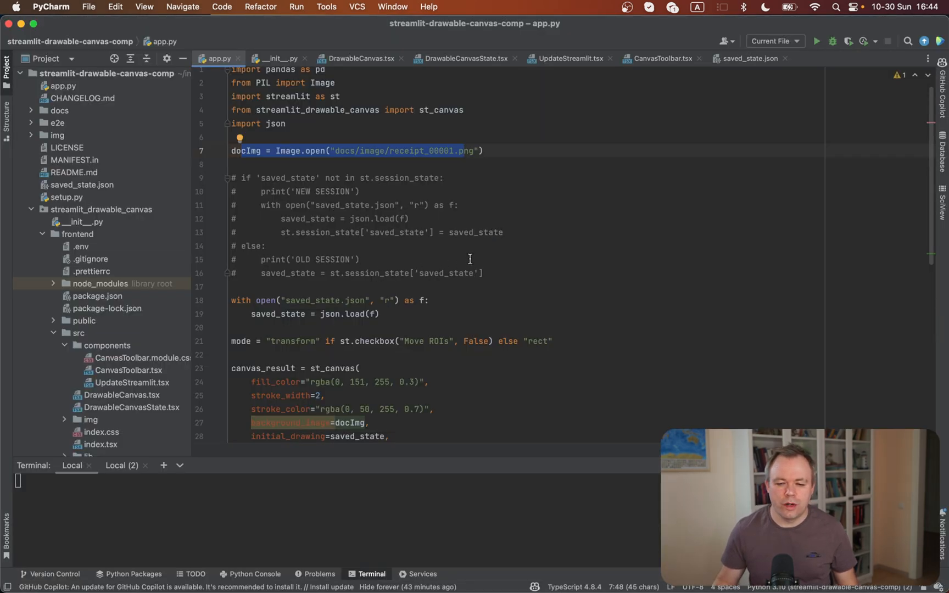
Step: Uncomment the if/else that loads rectangles from file only when saved_state is absent
left_click(306, 313)
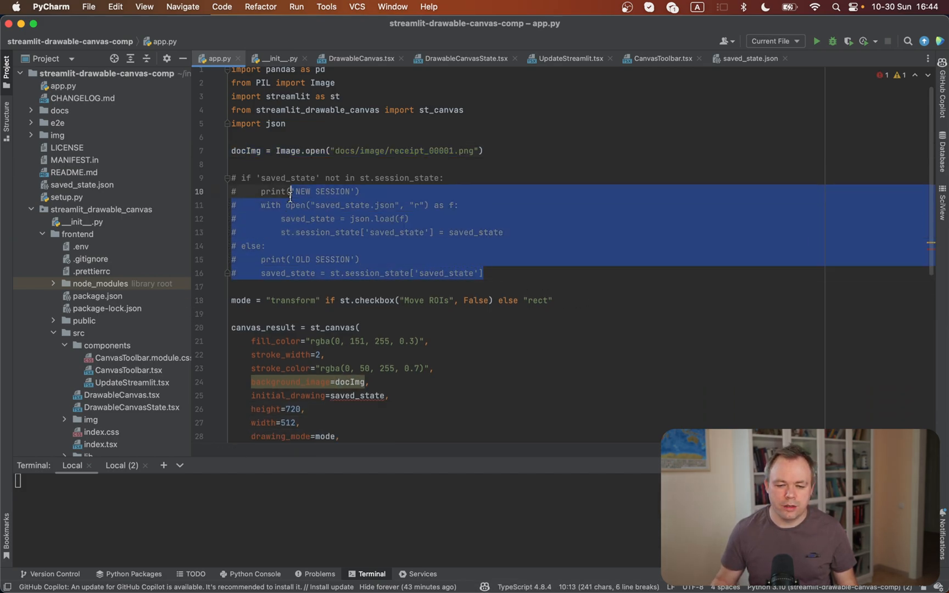
left_click(289, 178)
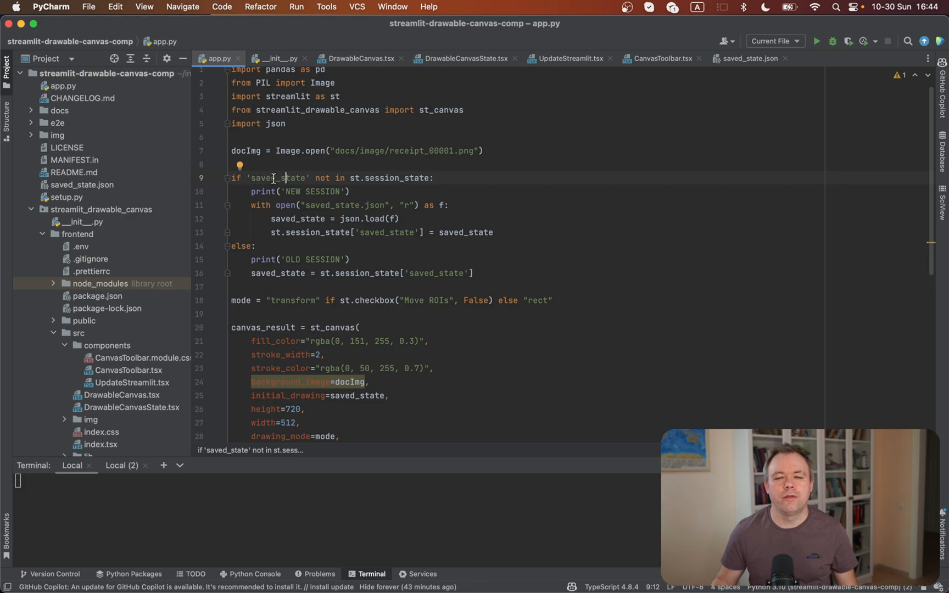
double_click(279, 178)
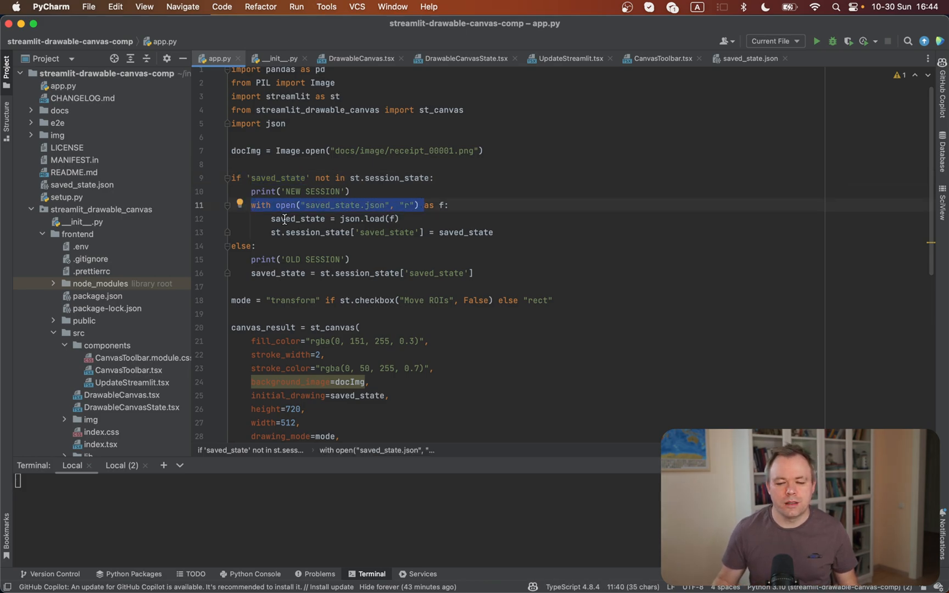
left_click(380, 232)
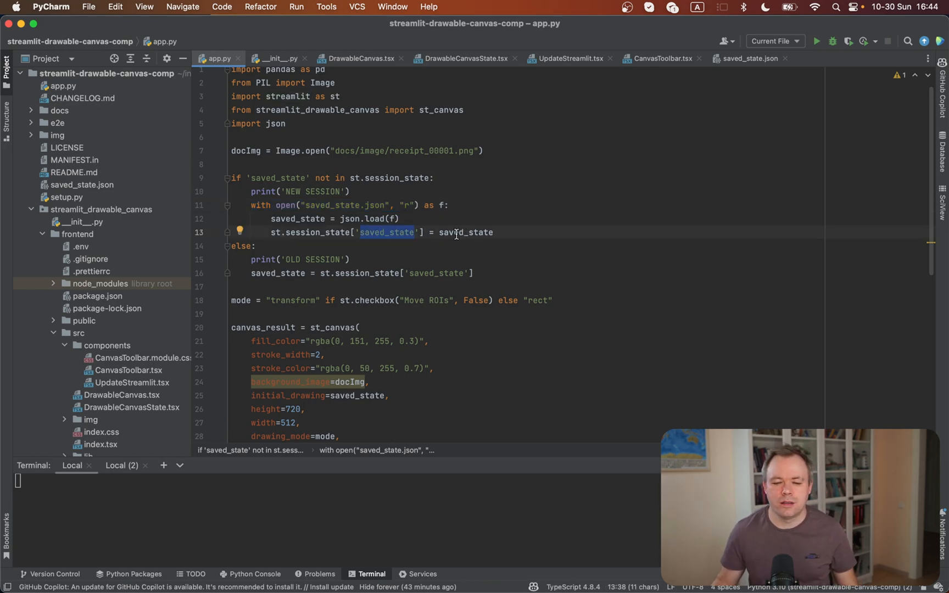
mouse_move(296, 225)
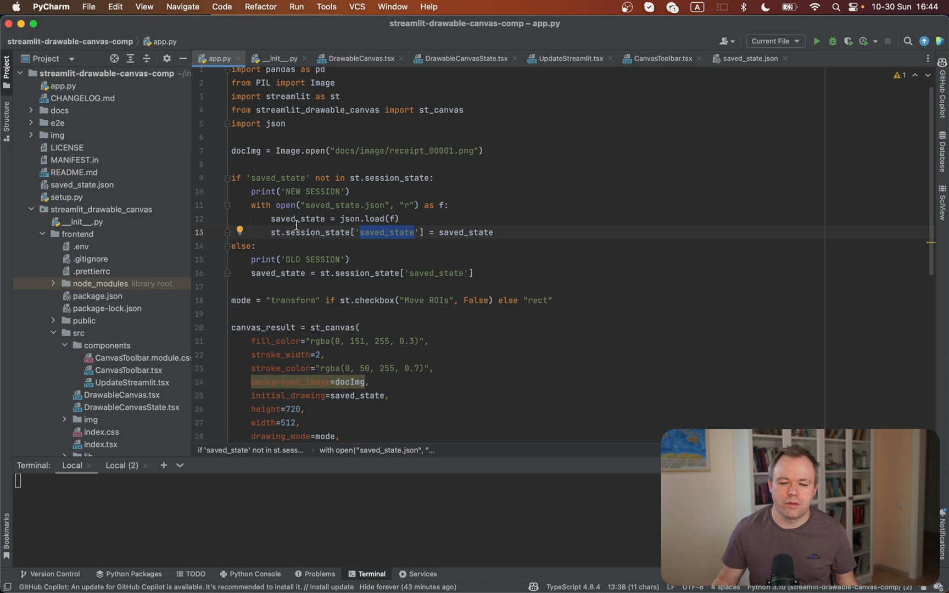
mouse_move(320, 233)
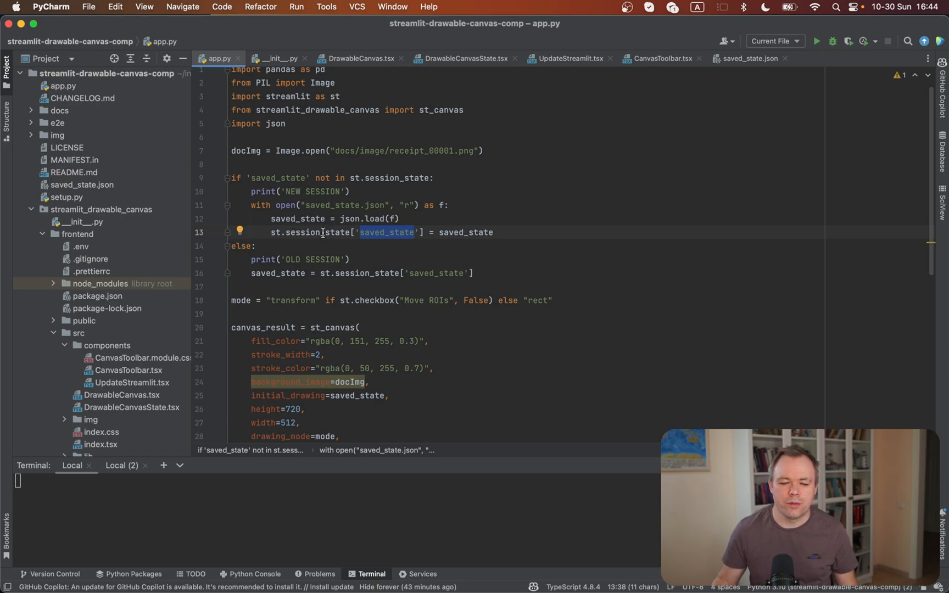
mouse_move(264, 171)
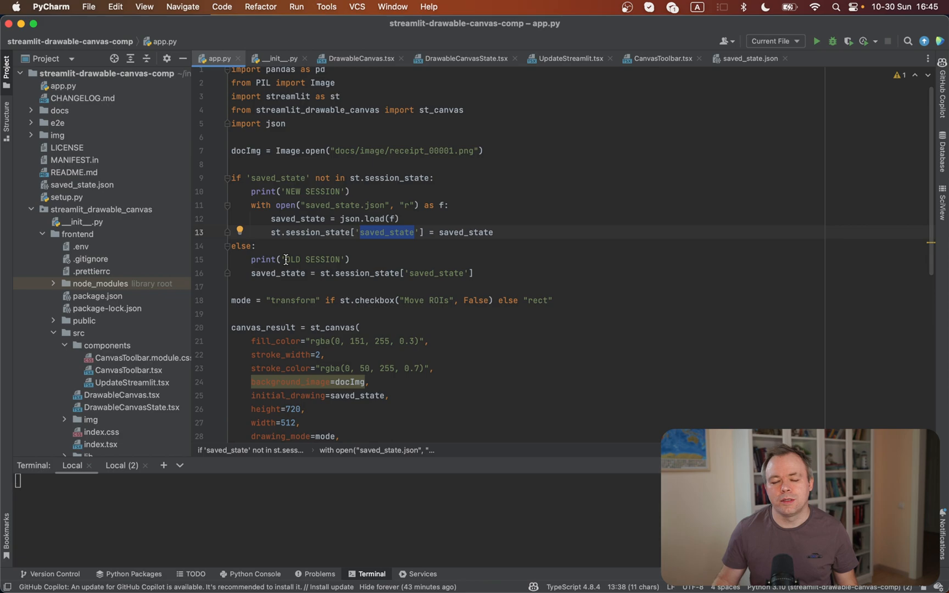
mouse_move(351, 273)
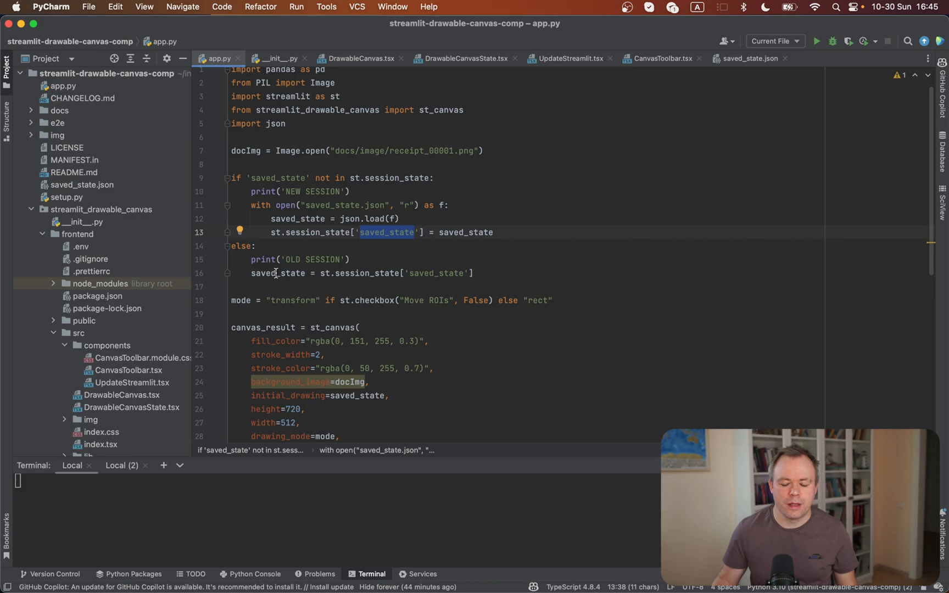
scroll("down", 3)
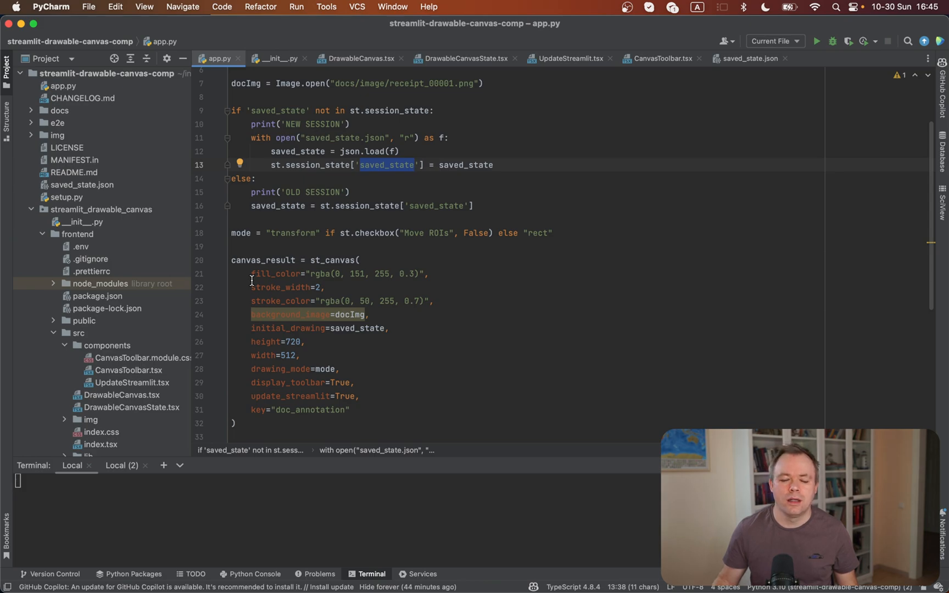
scroll("up", 3)
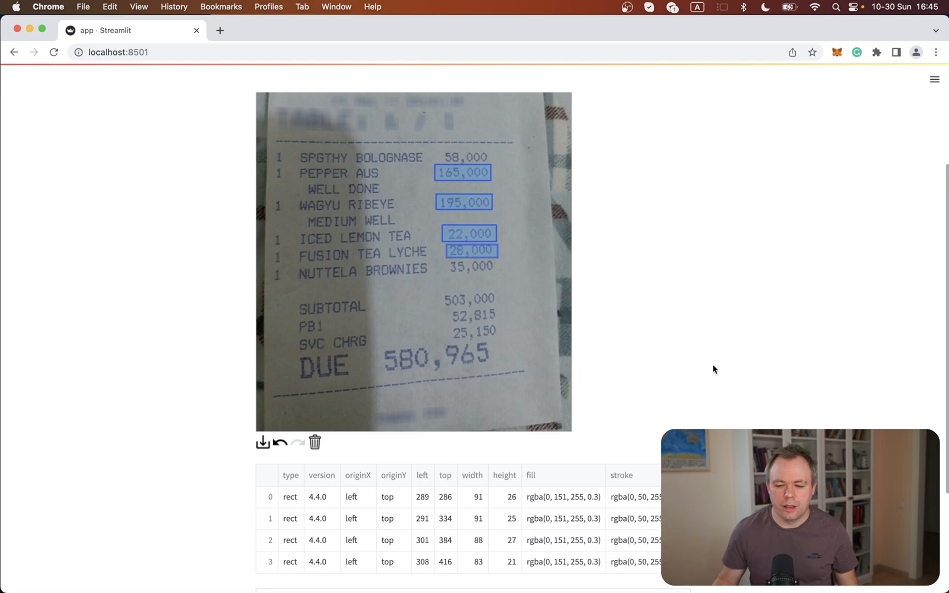
Step: Box 28,000 and 35,000 on the receipt and submit, giving five rectangles
scroll("down", 3)
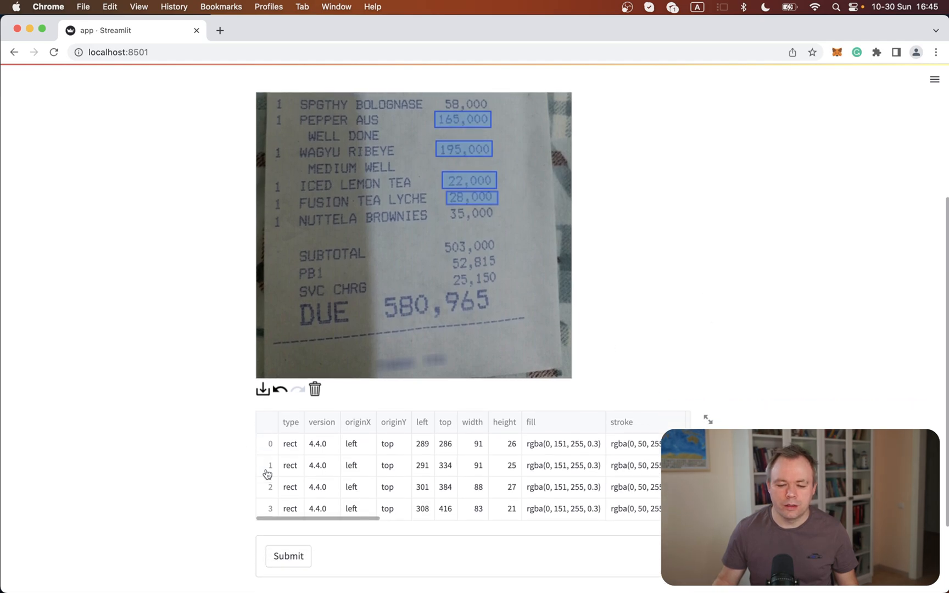
left_click(289, 536)
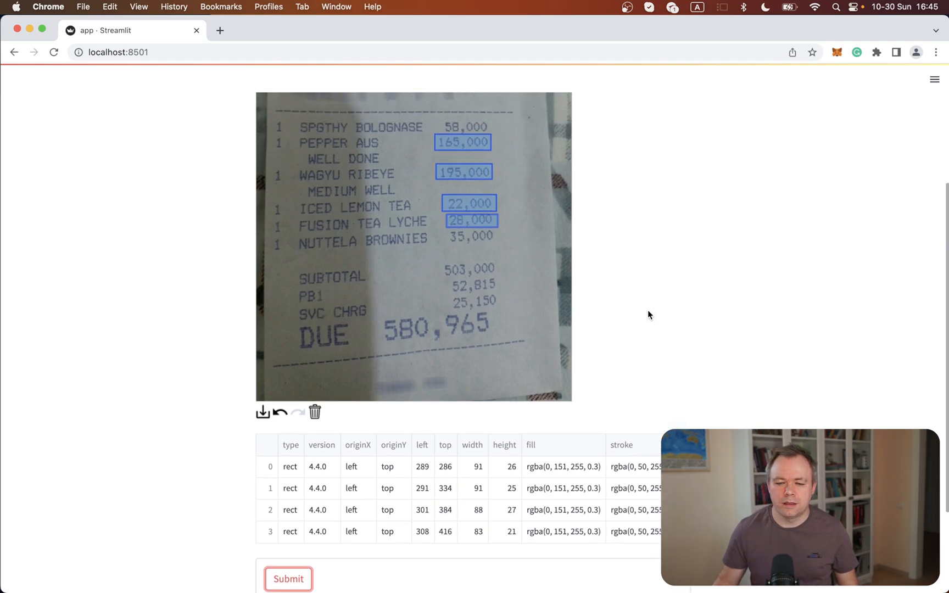
mouse_move(448, 235)
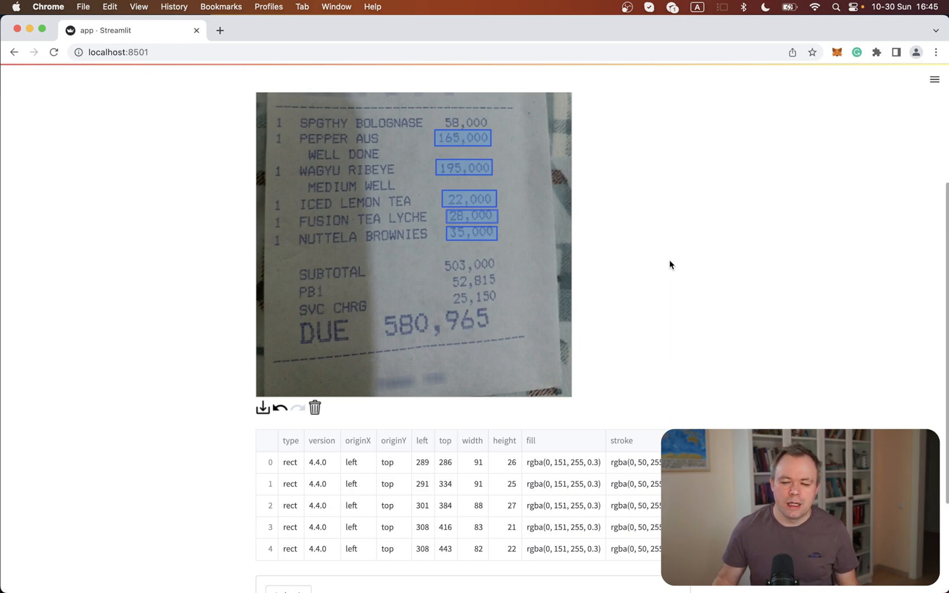
scroll("down", 3)
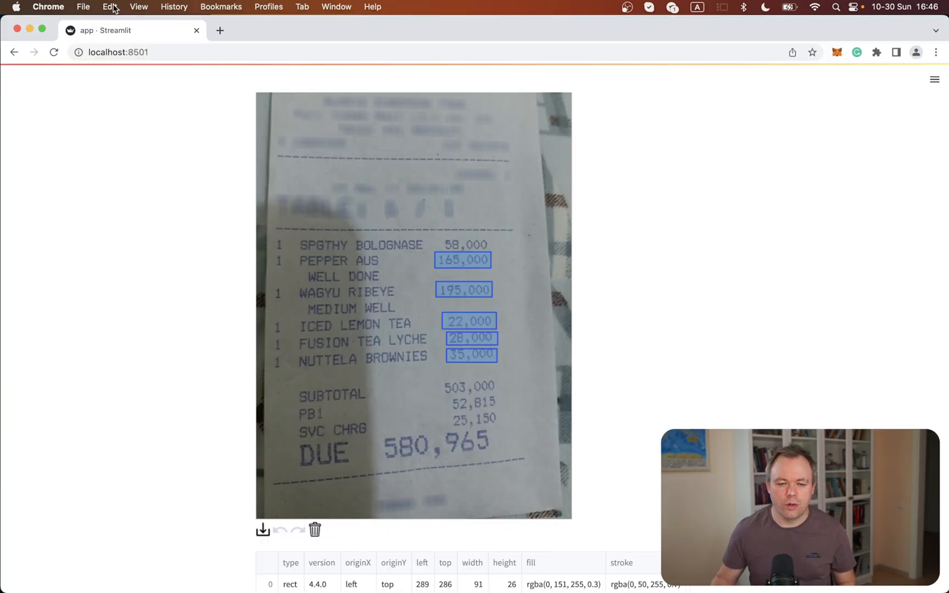
Step: Reload localhost:8501, confirm the five price boxes remain, and open a new tab
left_click(54, 52)
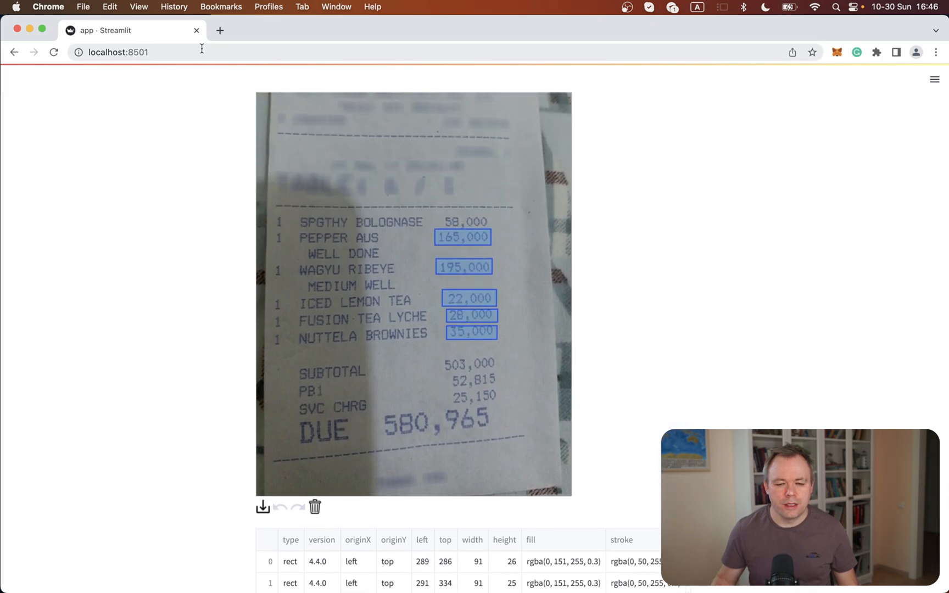
left_click(118, 52)
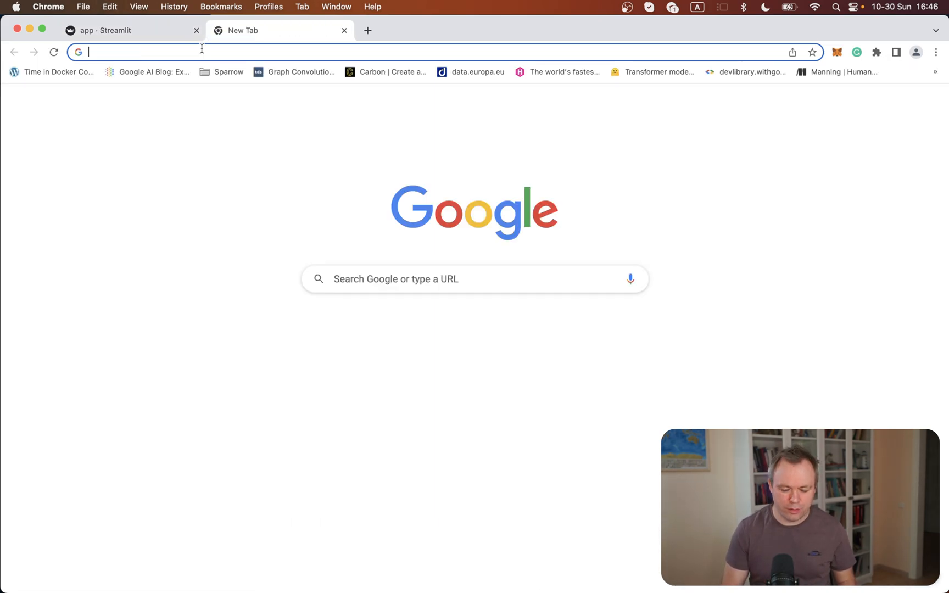
type("http://localhost:8501/")
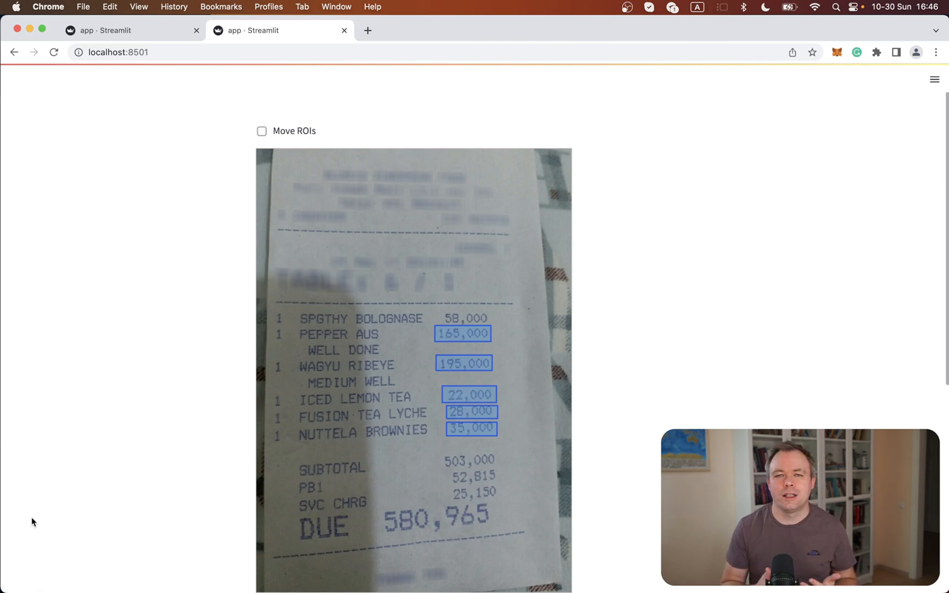
mouse_move(193, 195)
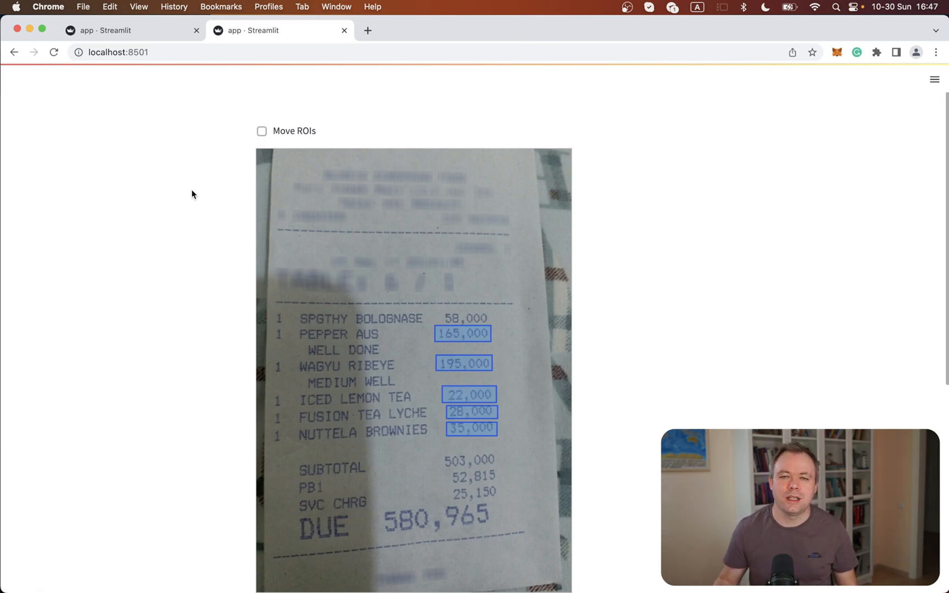